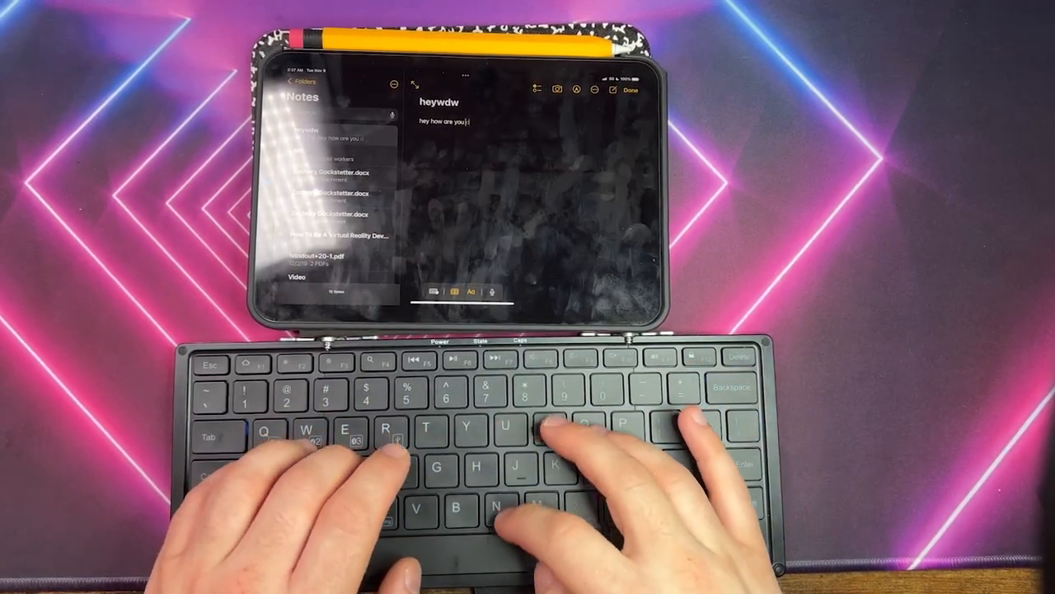
Continue the note's sentence with 'doing on this lazy day? I am good, thi'.
{"action": "type", "text": "doing on this lol"}
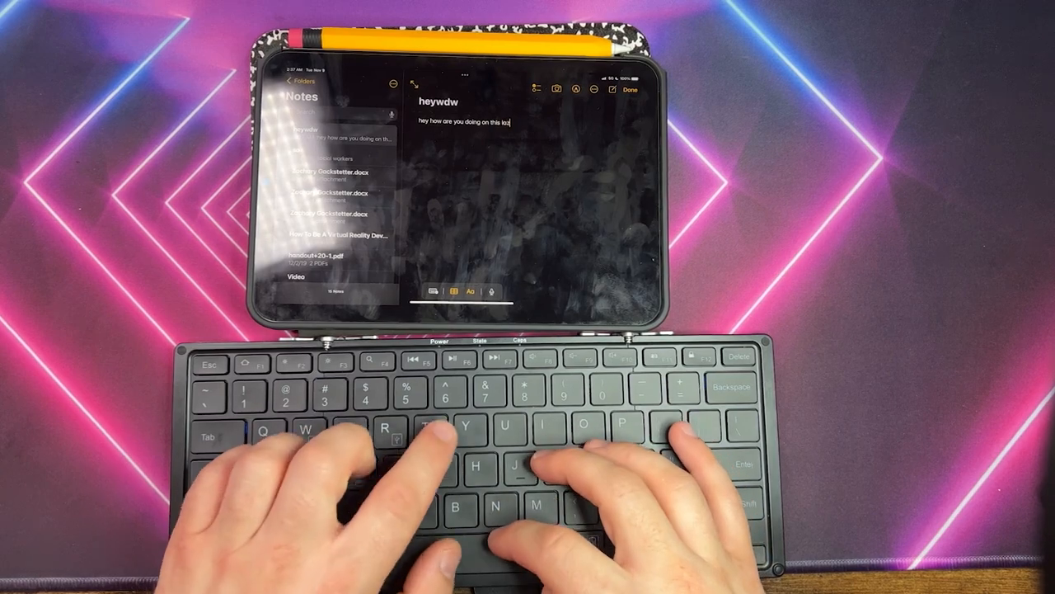
{"action": "type", "text": "y day? I am"}
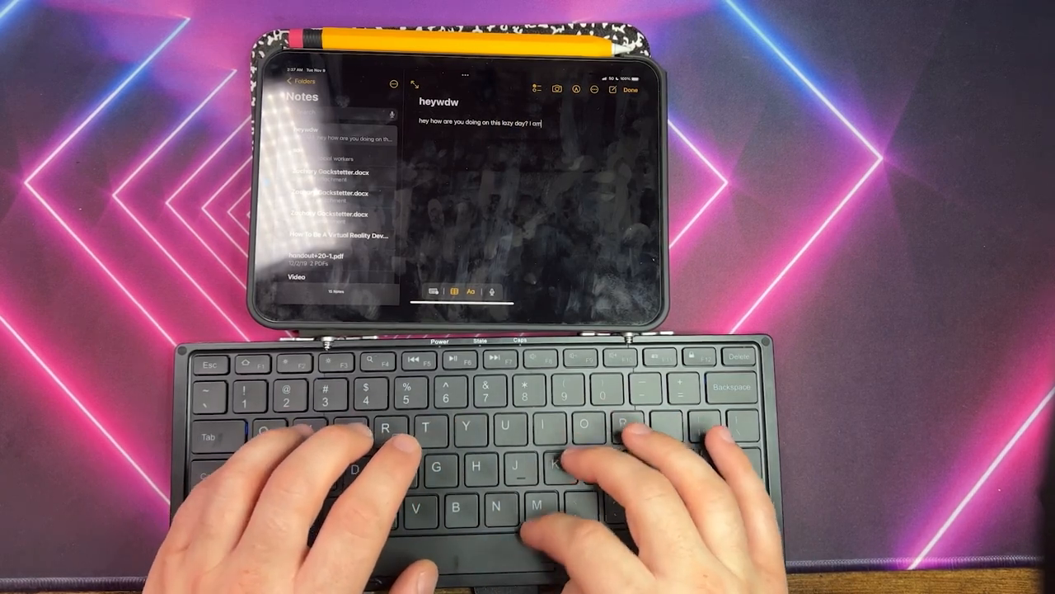
{"action": "type", "text": "good, thi"}
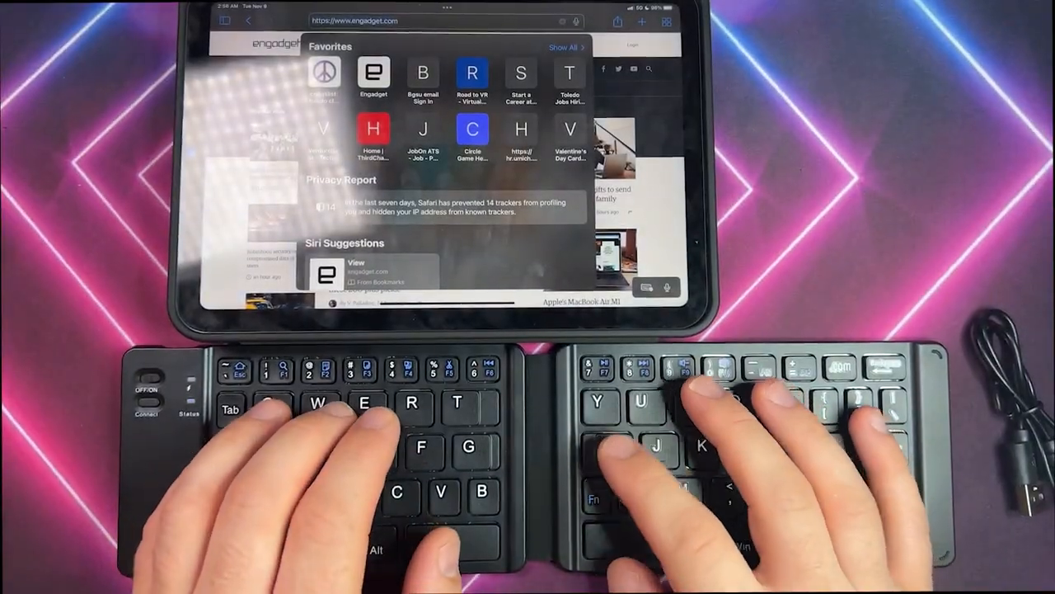
Enter 'how are you doing on this lazy day' into Safari's address bar and submit it.
{"action": "type", "text": "hwy"}
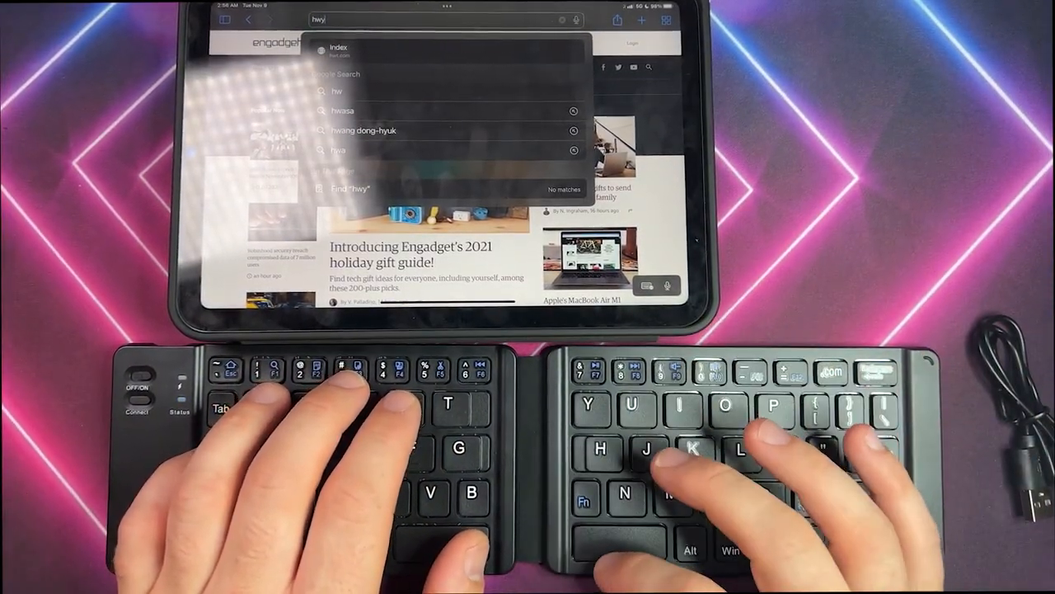
{"action": "type", "text": "how"}
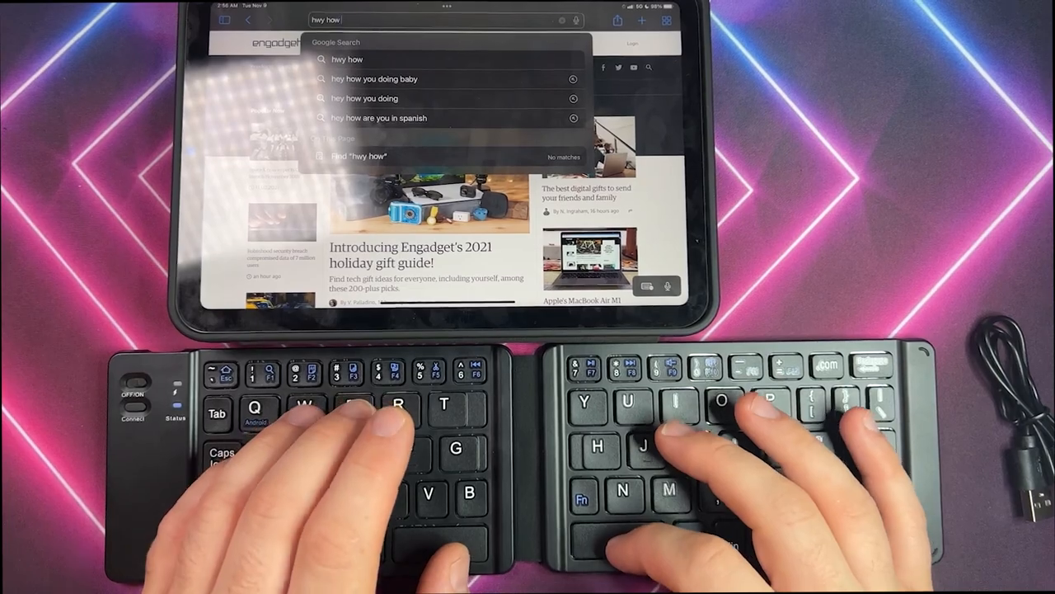
{"action": "type", "text": "are you d"}
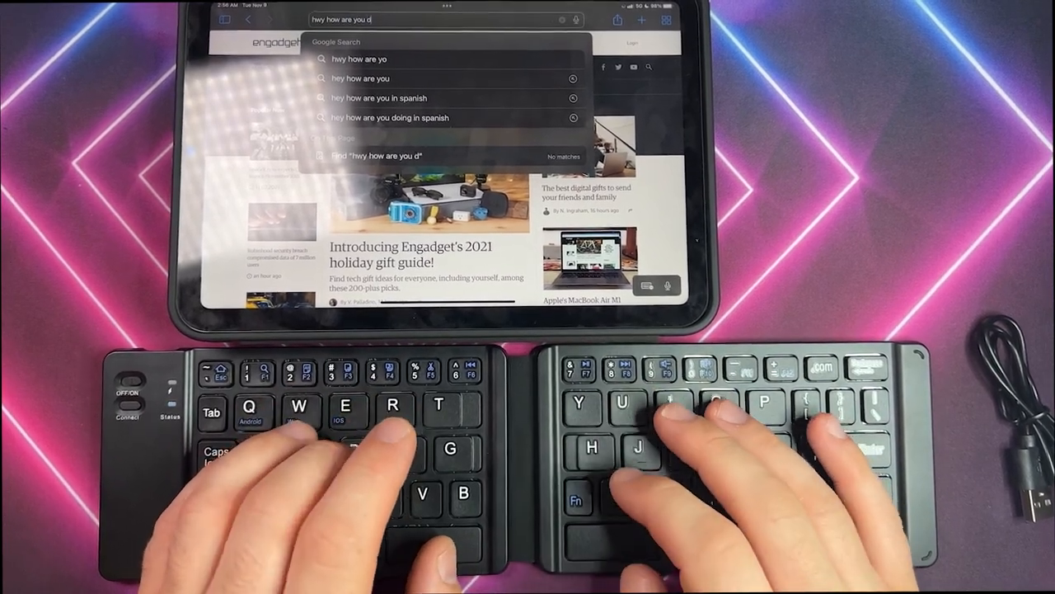
{"action": "type", "text": "oing n this lazy"}
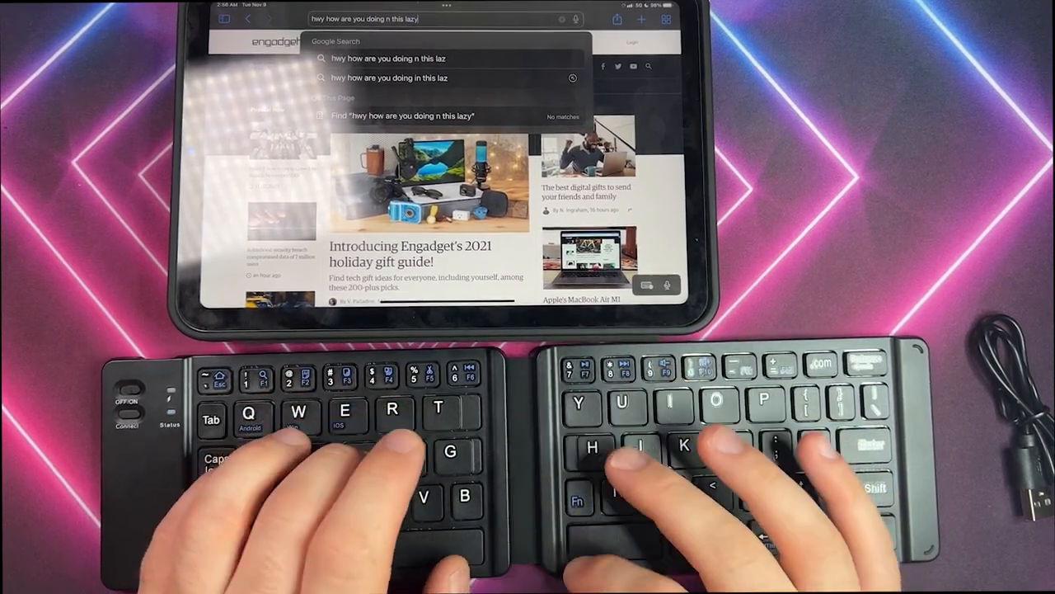
{"action": "type", "text": "dAY"}
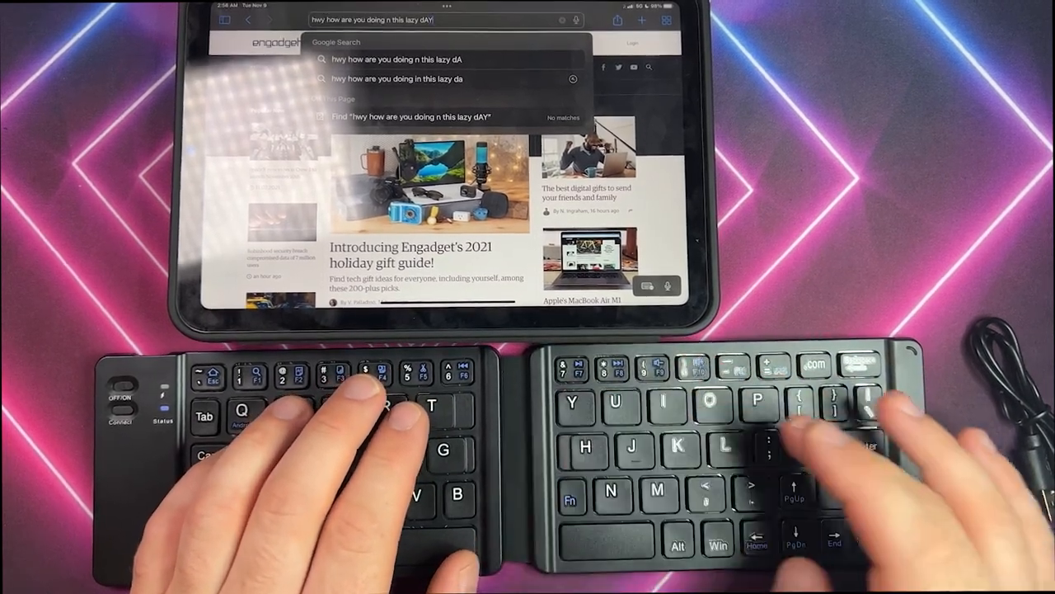
{"action": "key", "text": "Return"}
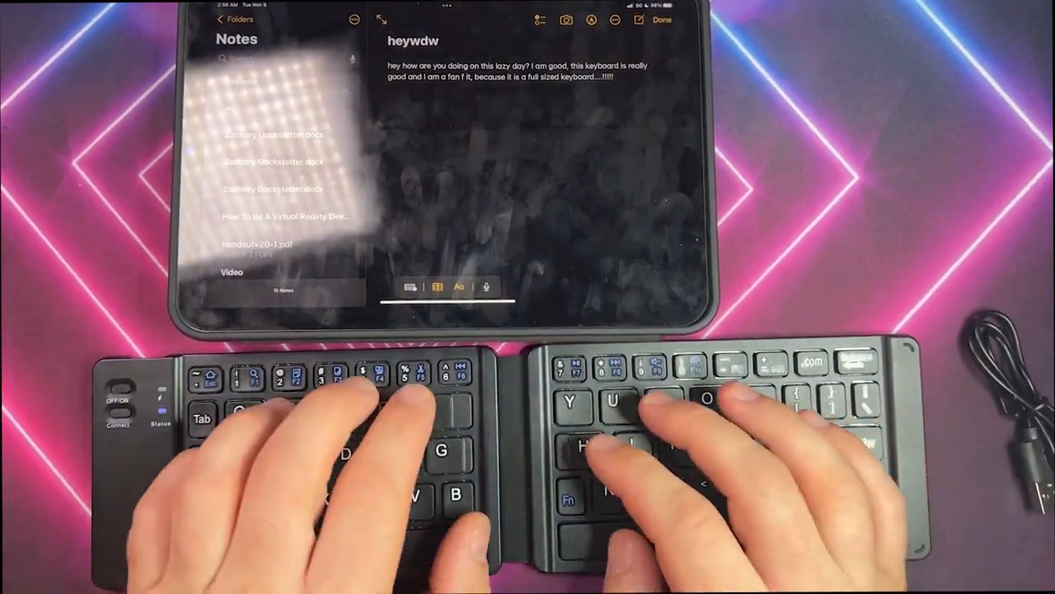
Begin a new note line reading 'the brown fox r'.
{"action": "type", "text": "the"}
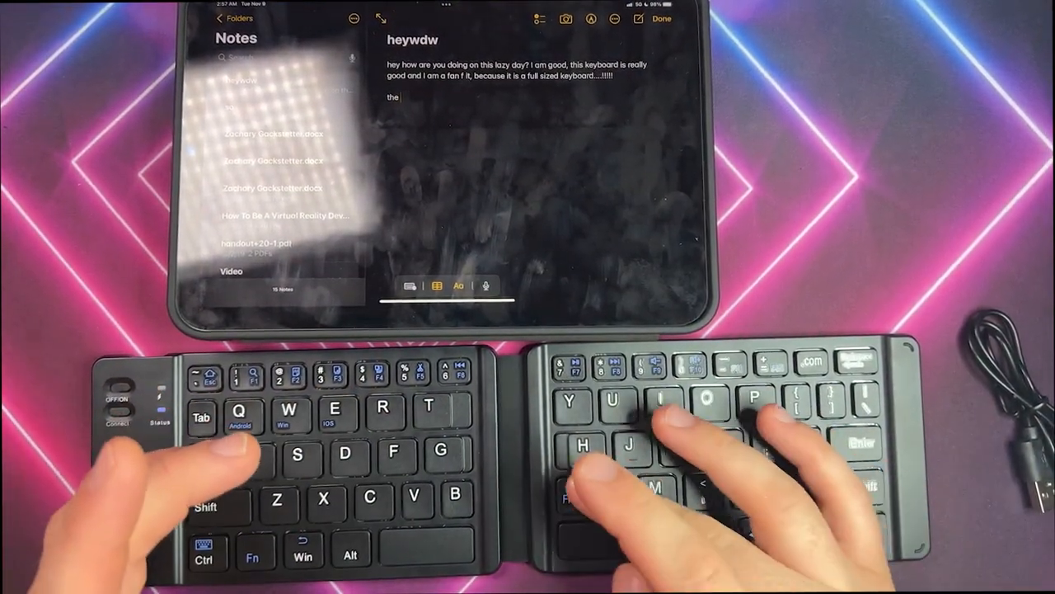
{"action": "type", "text": "b"}
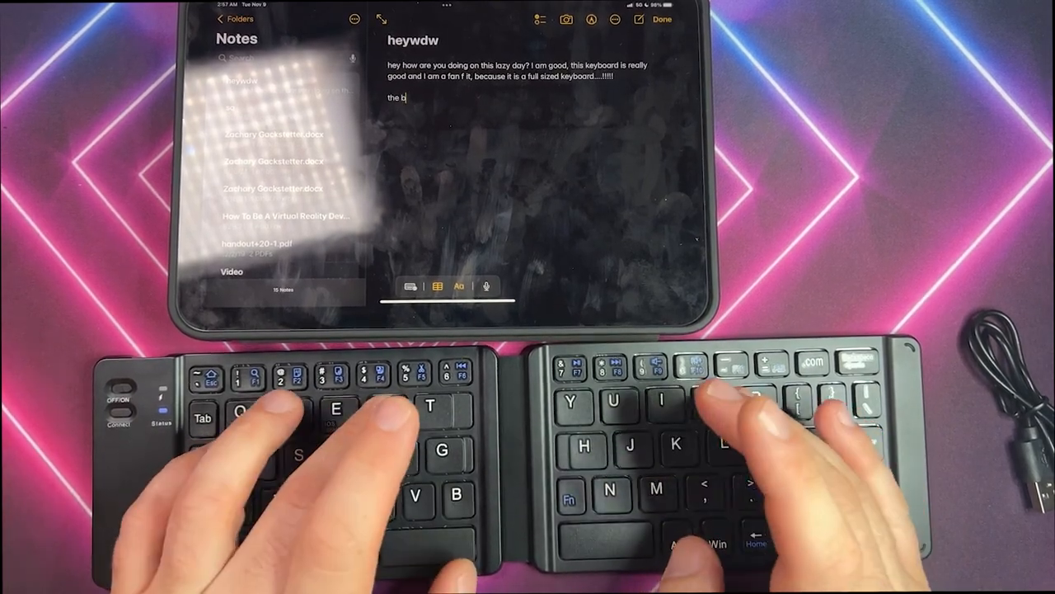
{"action": "type", "text": "rown fox r"}
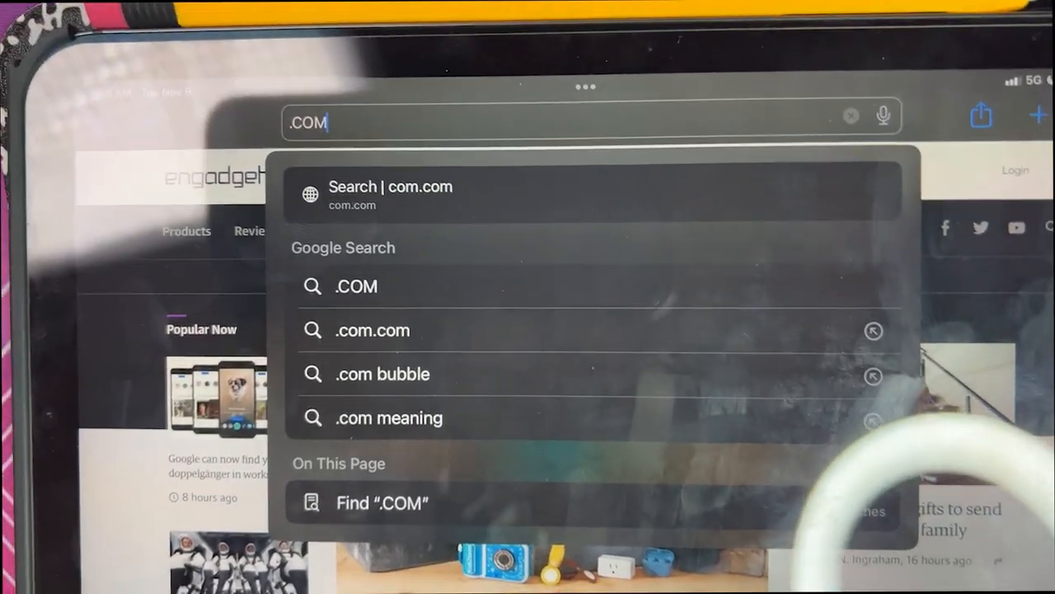
Fill Safari's address field with repeated '.COM.COM.COM…' text.
{"action": "type", "text": ".COM.COM.COM.COM.COM.COM"}
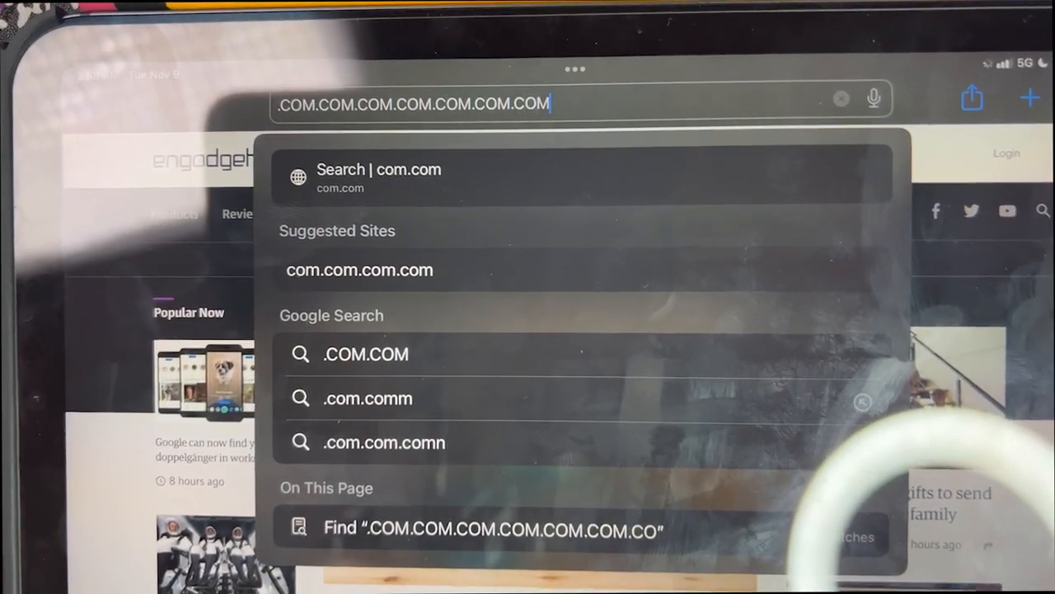